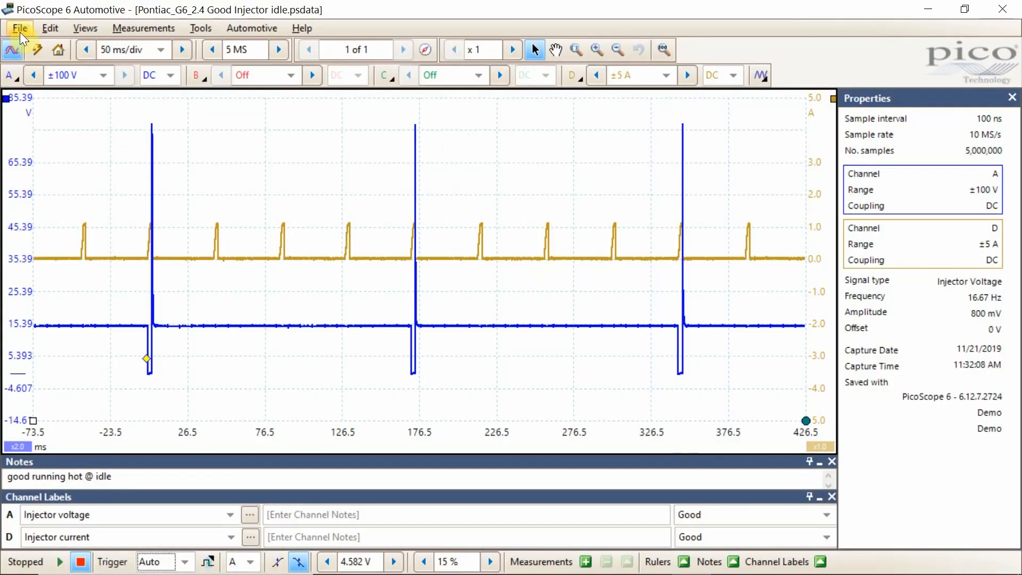
click(20, 28)
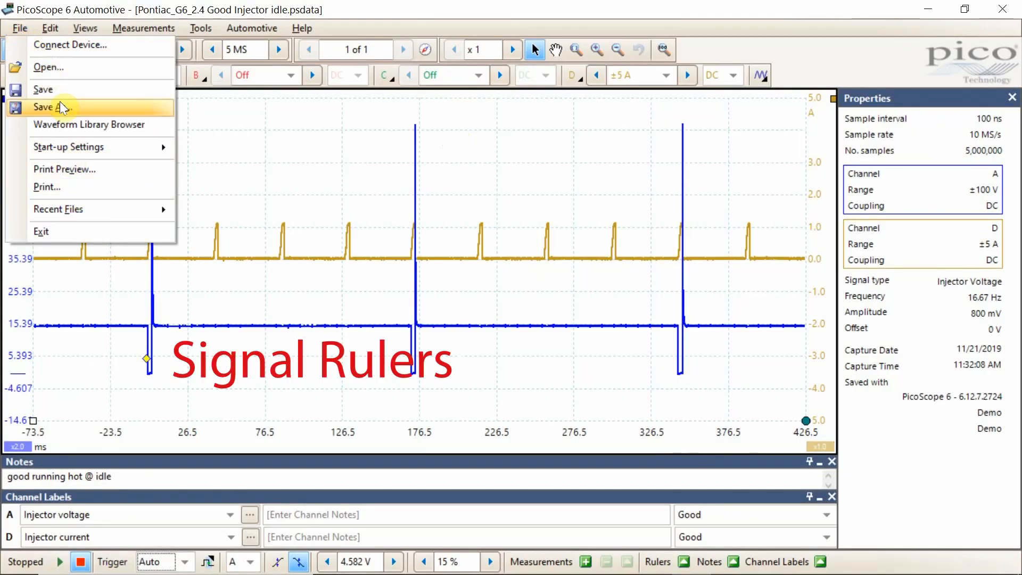
click(85, 28)
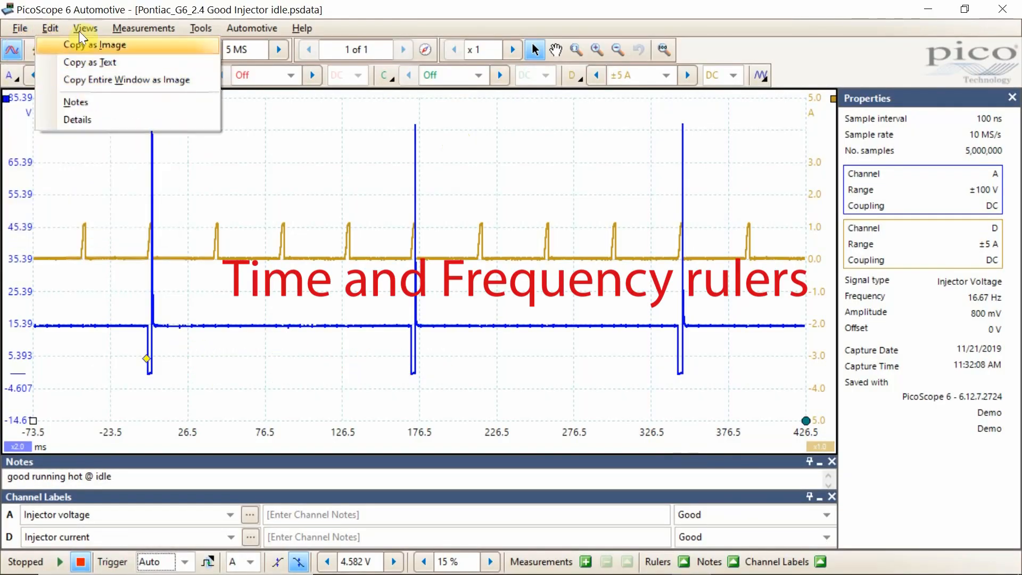
click(84, 29)
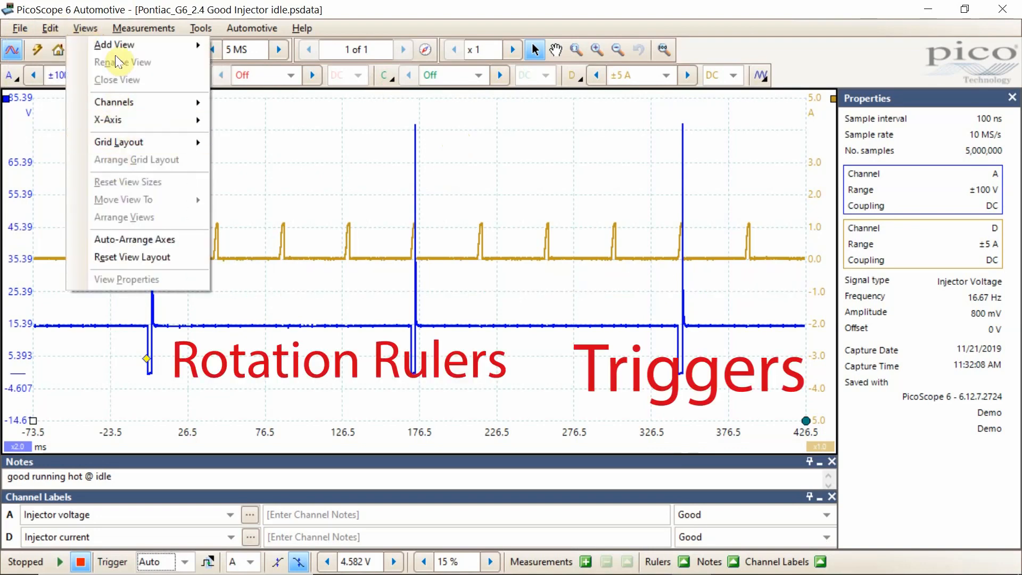
click(201, 27)
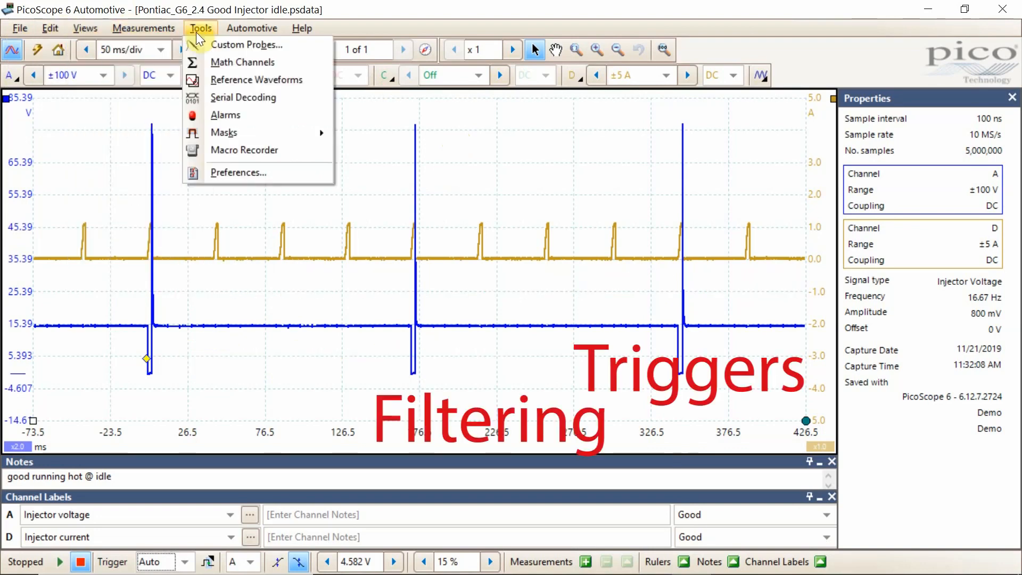
click(367, 188)
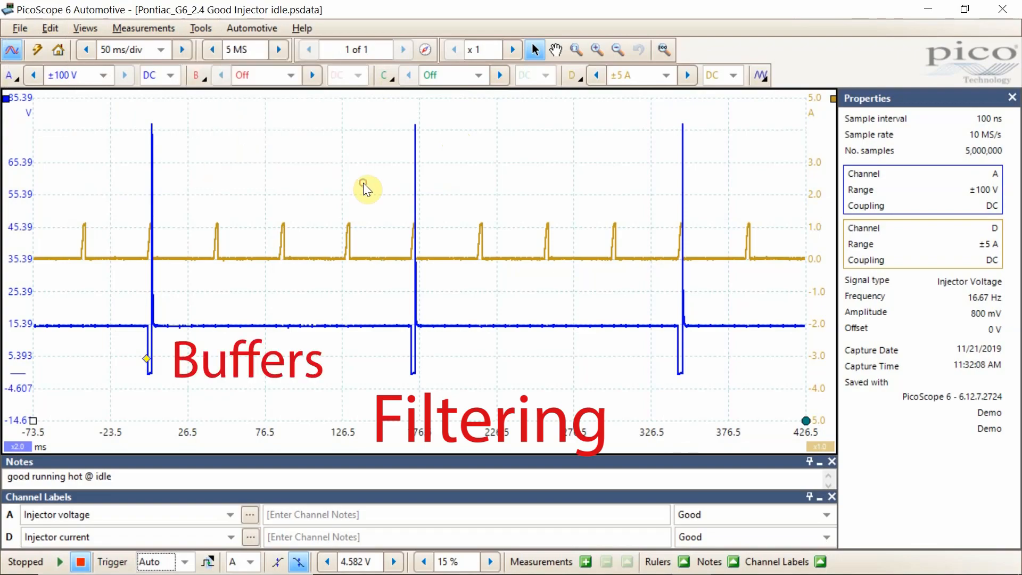